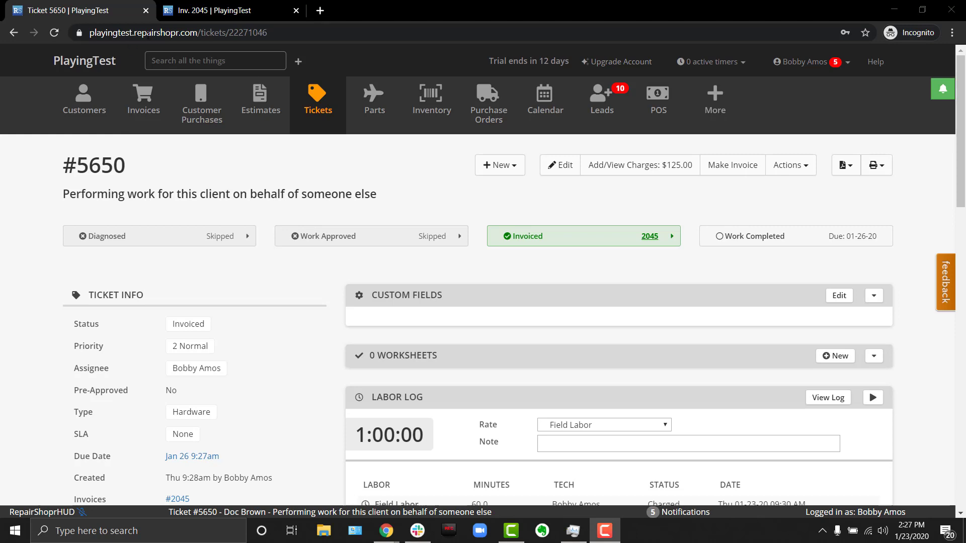
Review the charges on ticket 5650 and dismiss the line items.
click(639, 164)
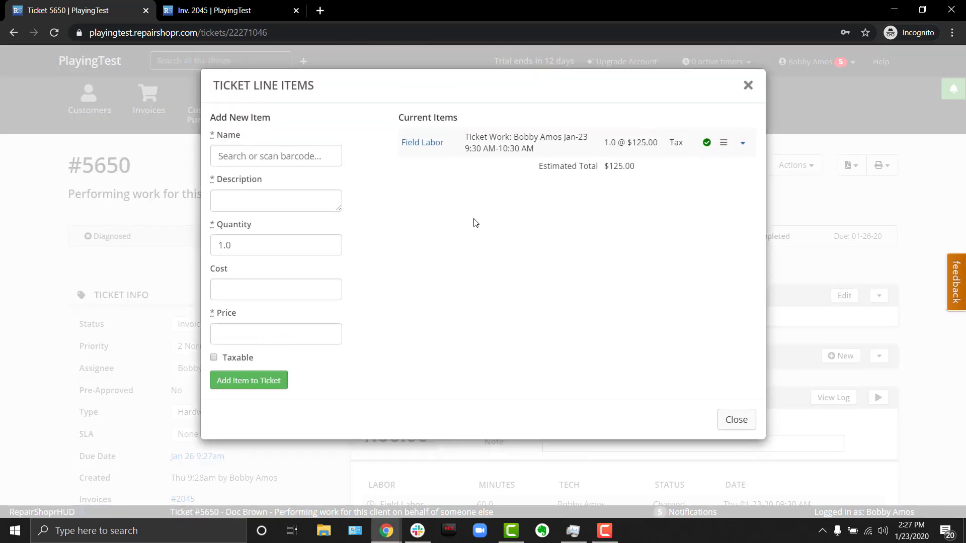
click(735, 420)
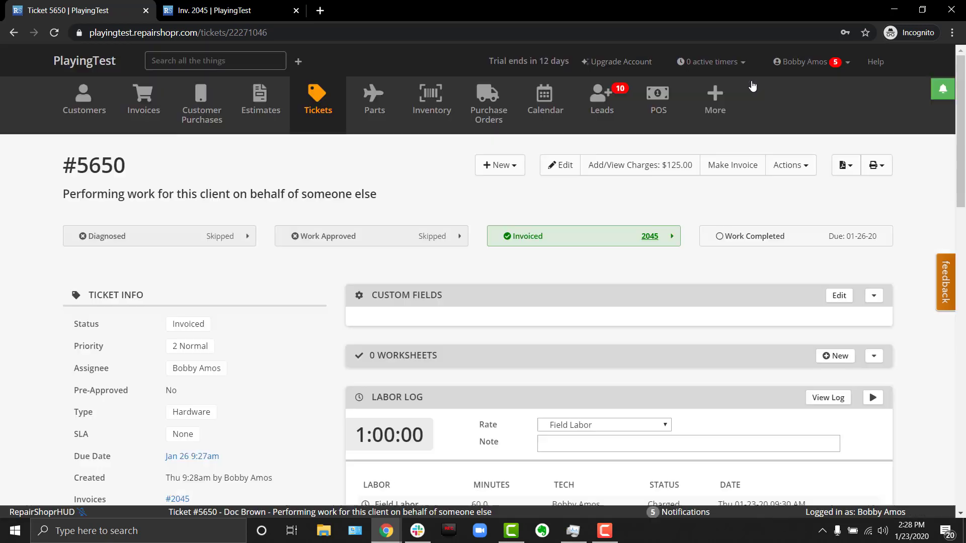
mouse_move(732, 165)
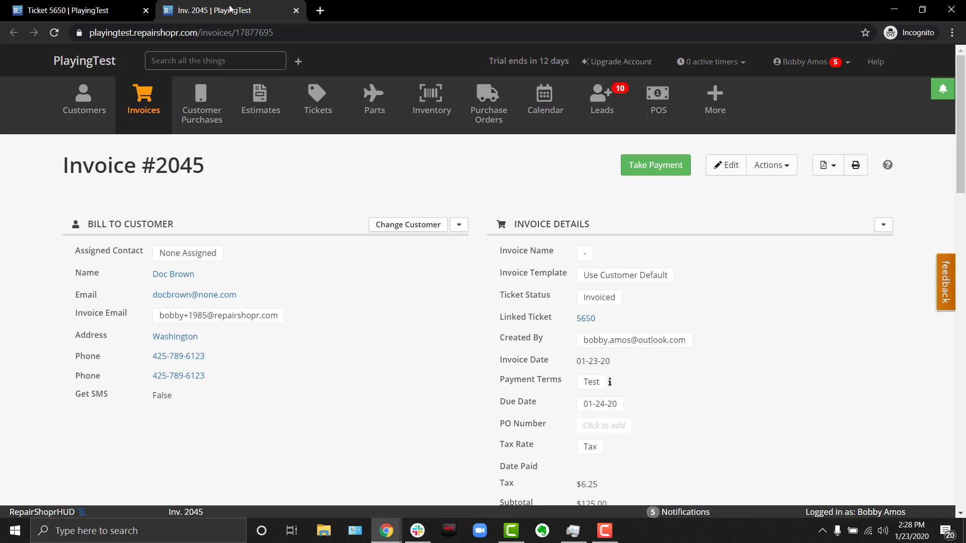
mouse_move(457, 292)
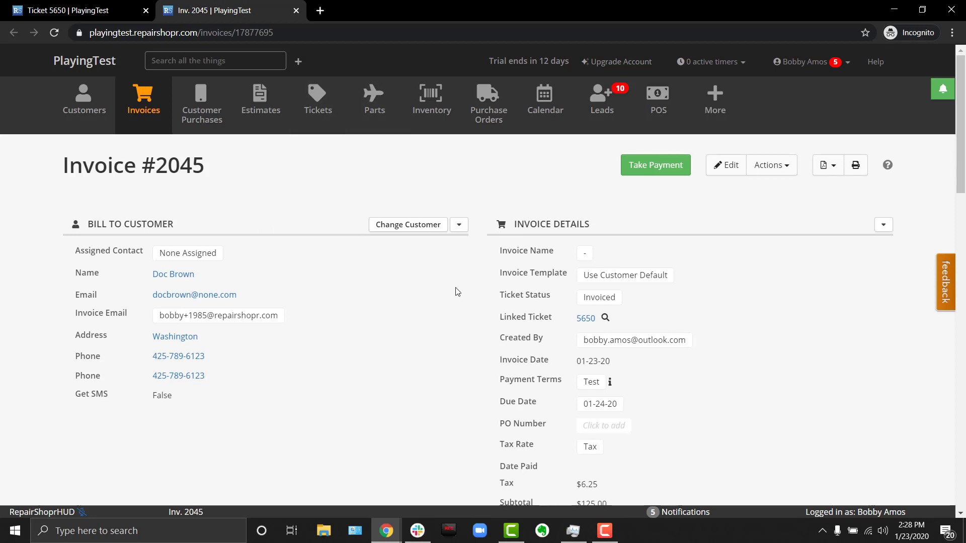
Reassign Invoice #2045 to Akbar's Cookery - Admiral Akbar via Change Customer, searching 'akbar'.
click(407, 224)
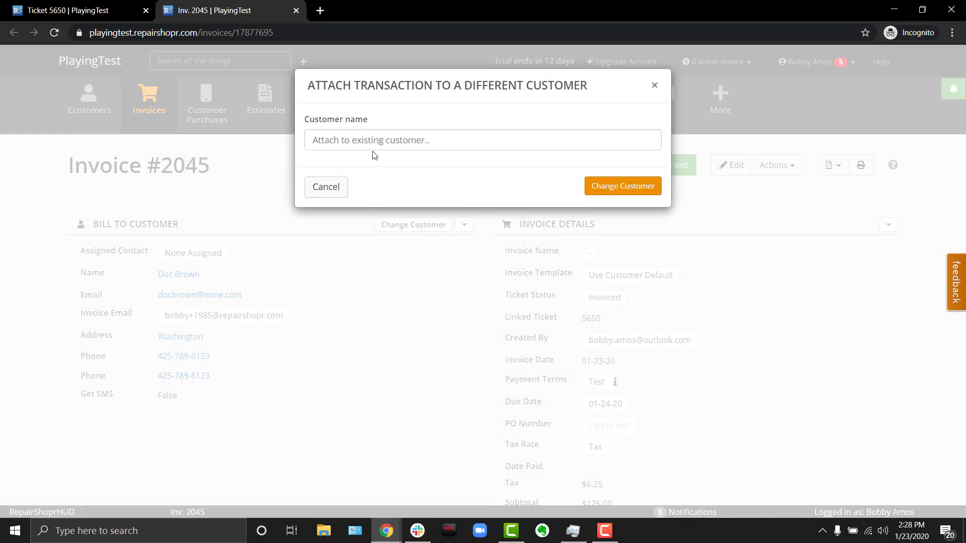
click(483, 140)
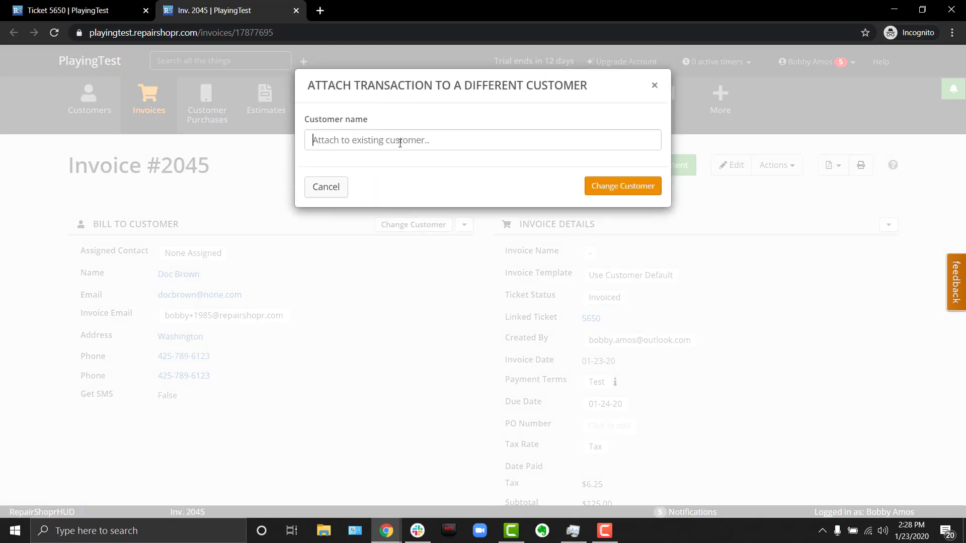
text(akb)
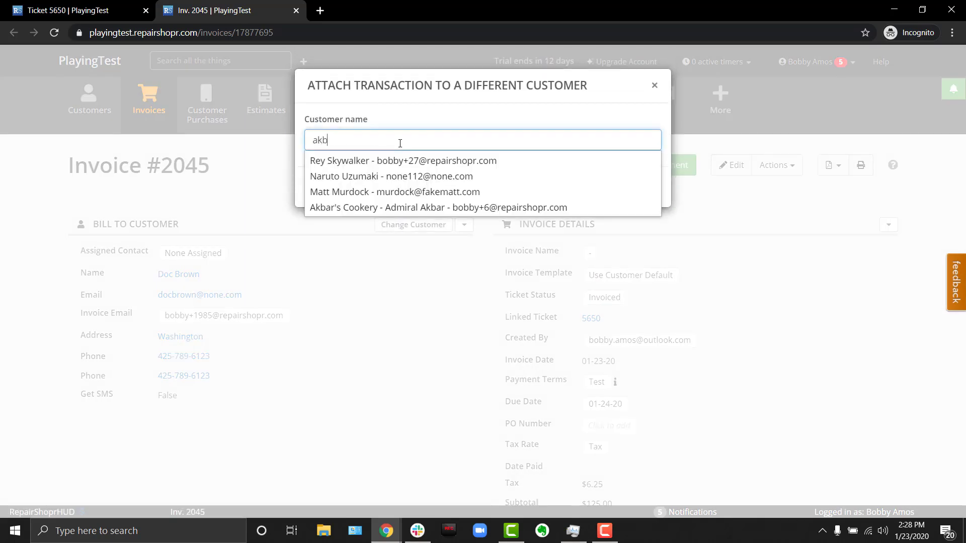
text(ar)
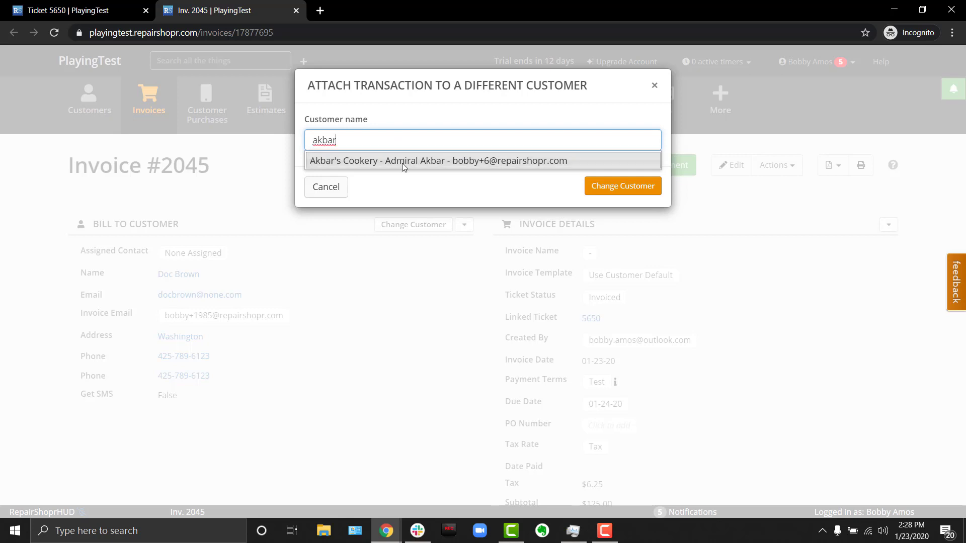
click(438, 161)
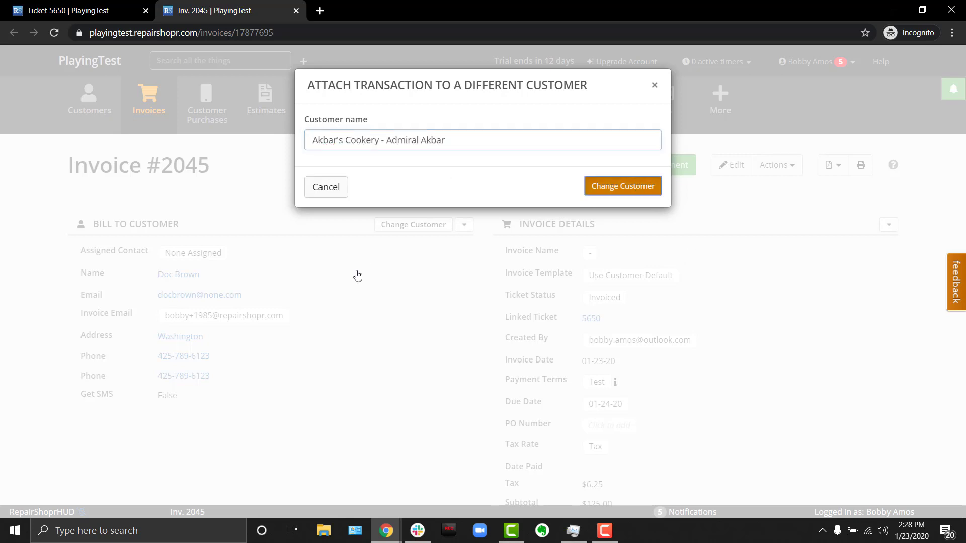
click(621, 185)
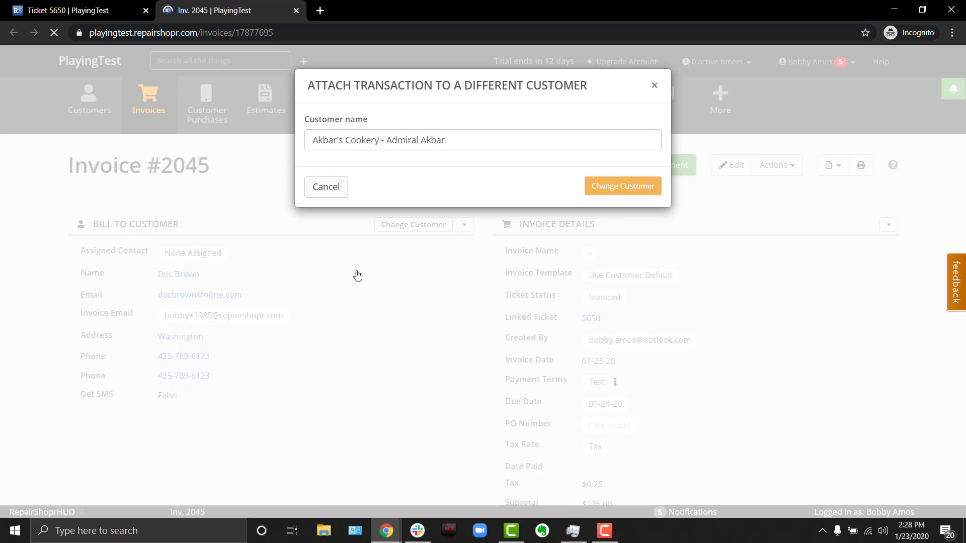
click(622, 186)
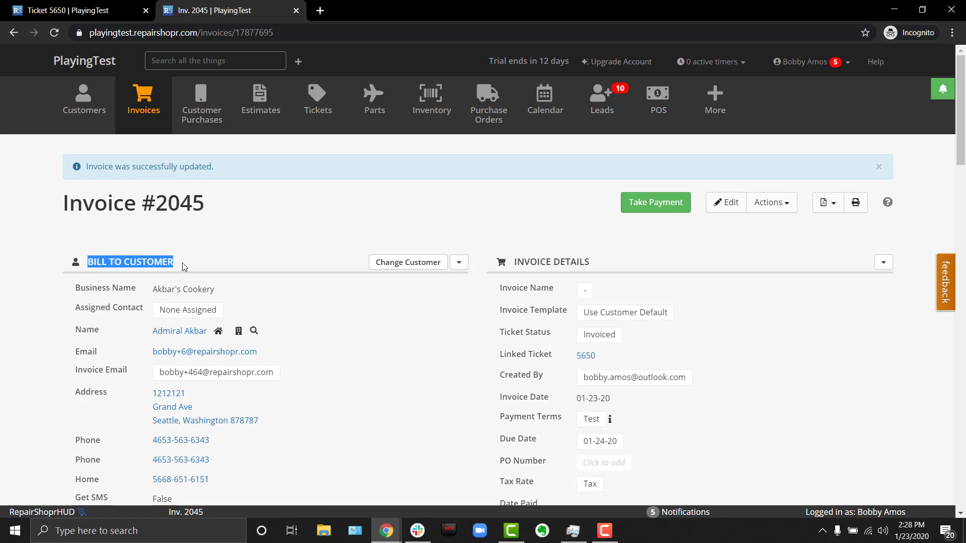
scroll(down, 3)
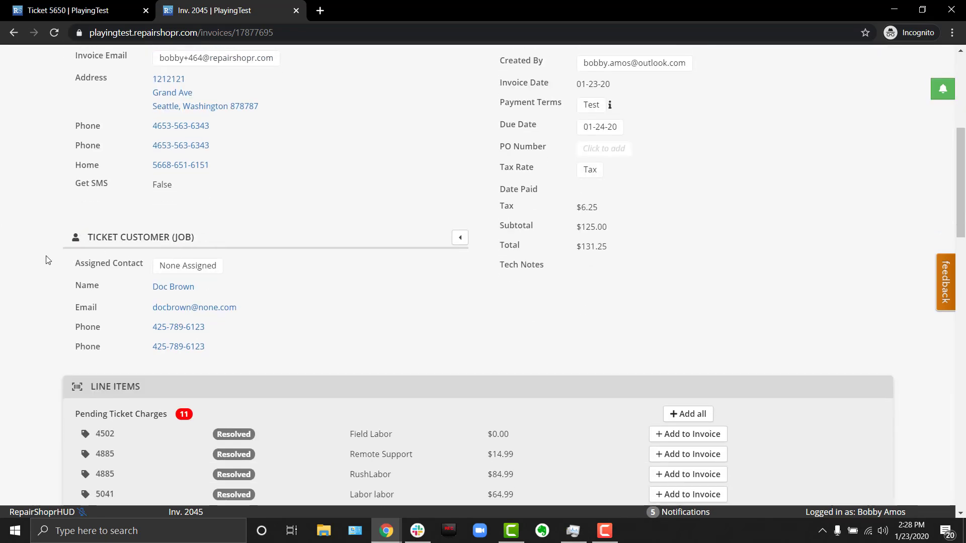
scroll(up, 3)
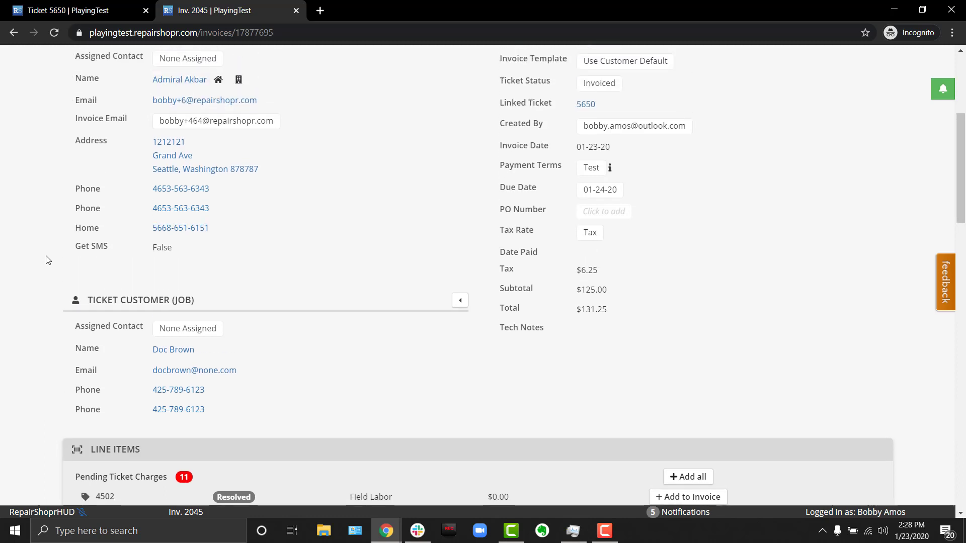
scroll(up, 3)
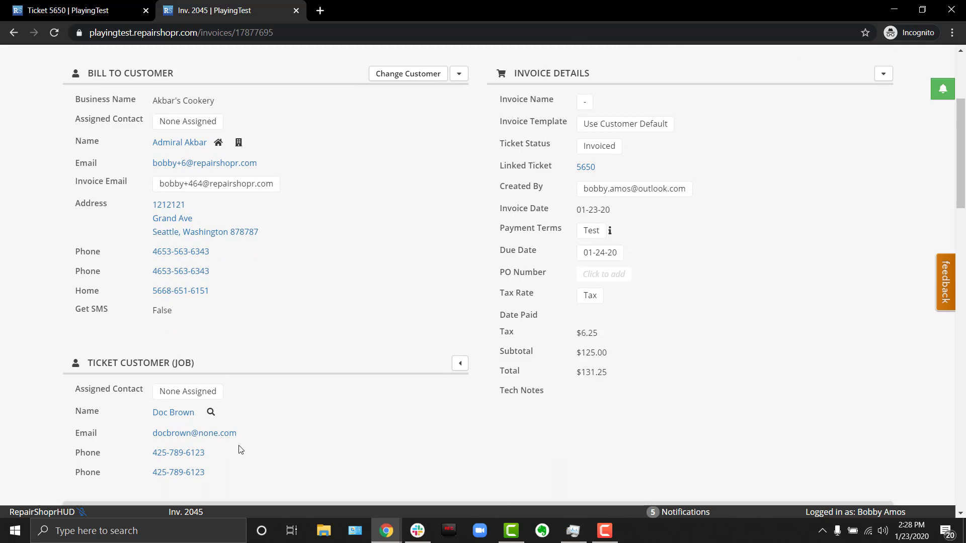
scroll(down, 3)
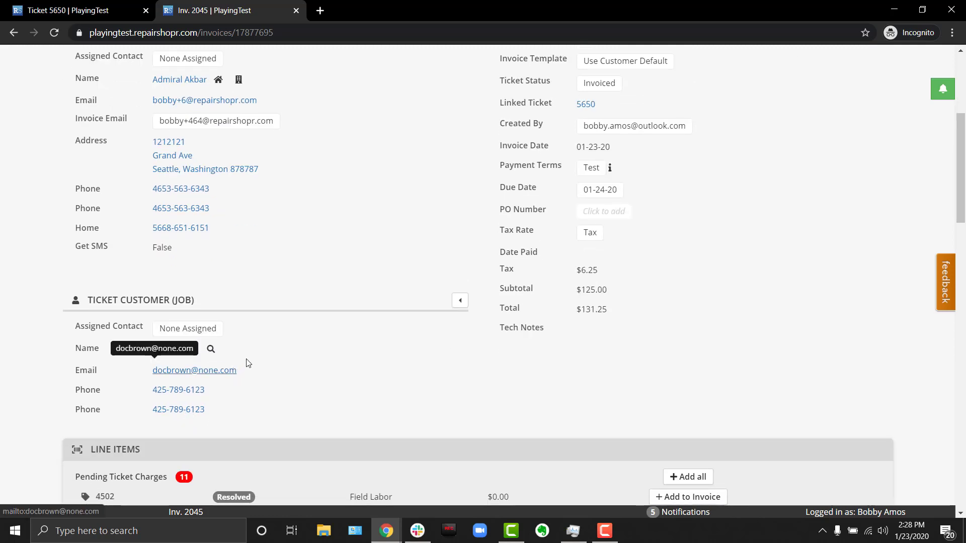
mouse_move(243, 376)
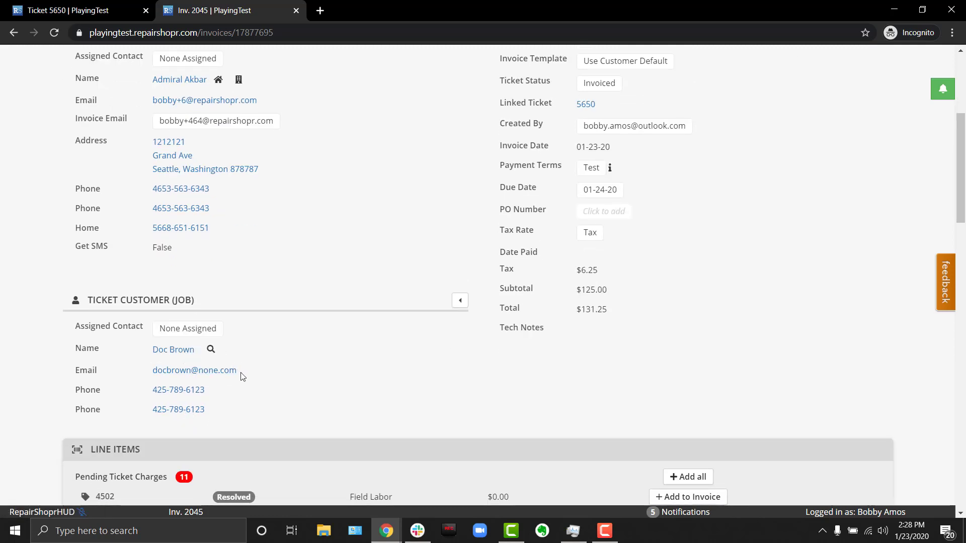
mouse_move(575, 154)
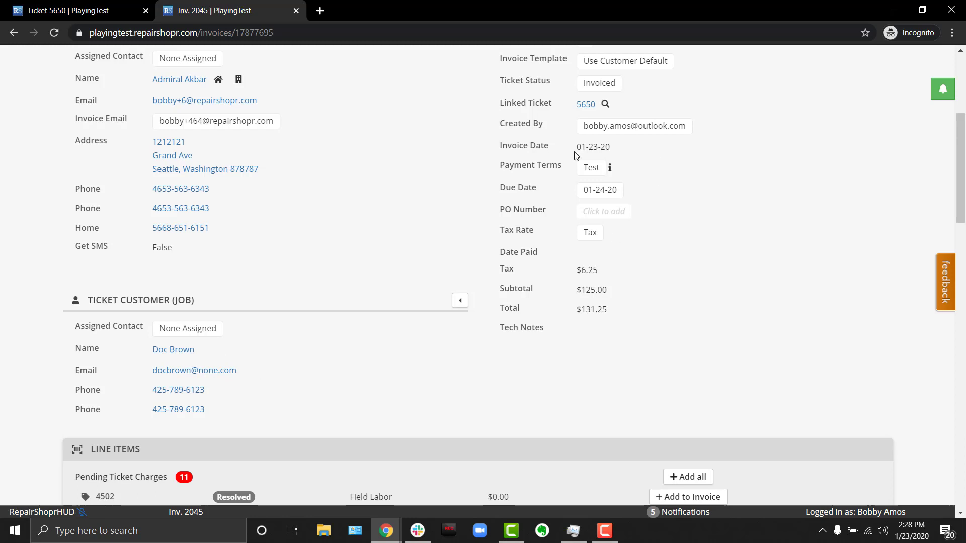
scroll(up, 3)
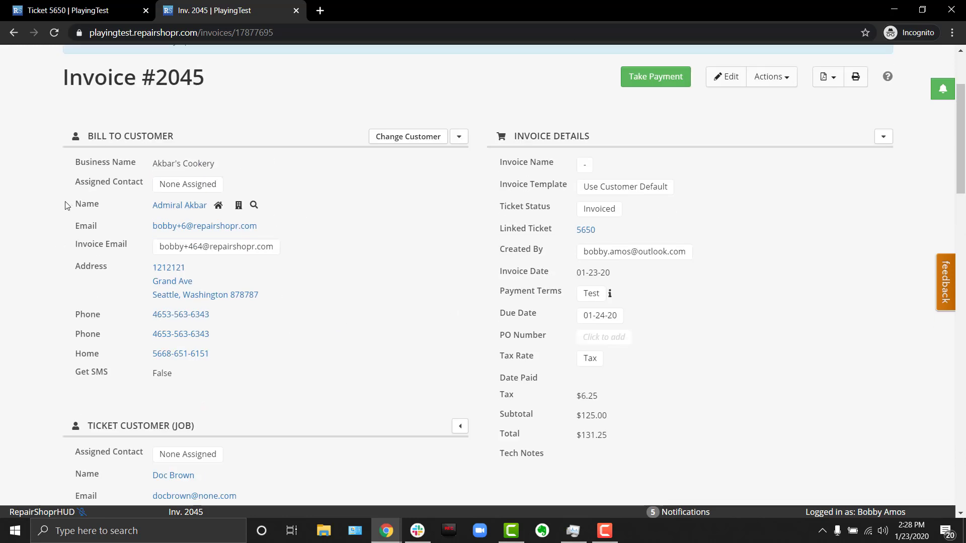
mouse_move(342, 407)
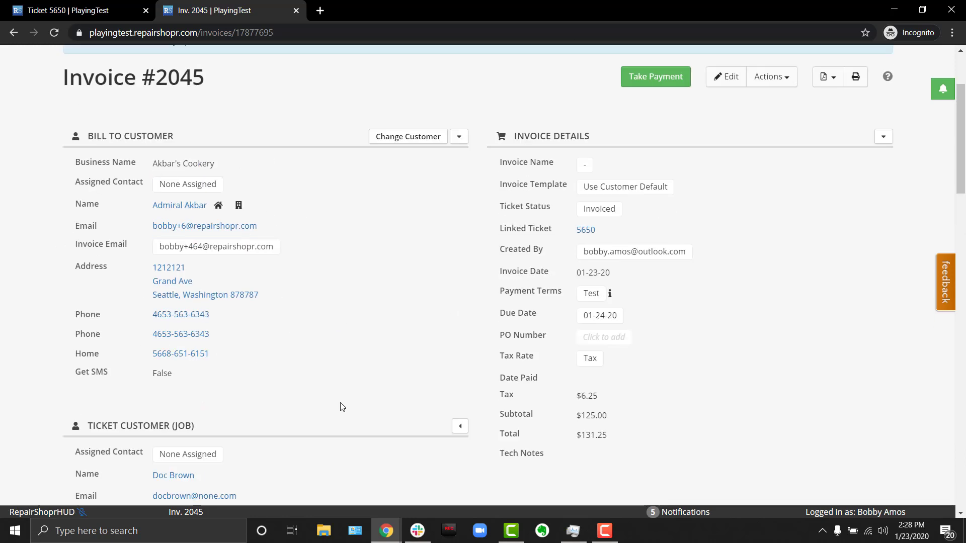
mouse_move(357, 385)
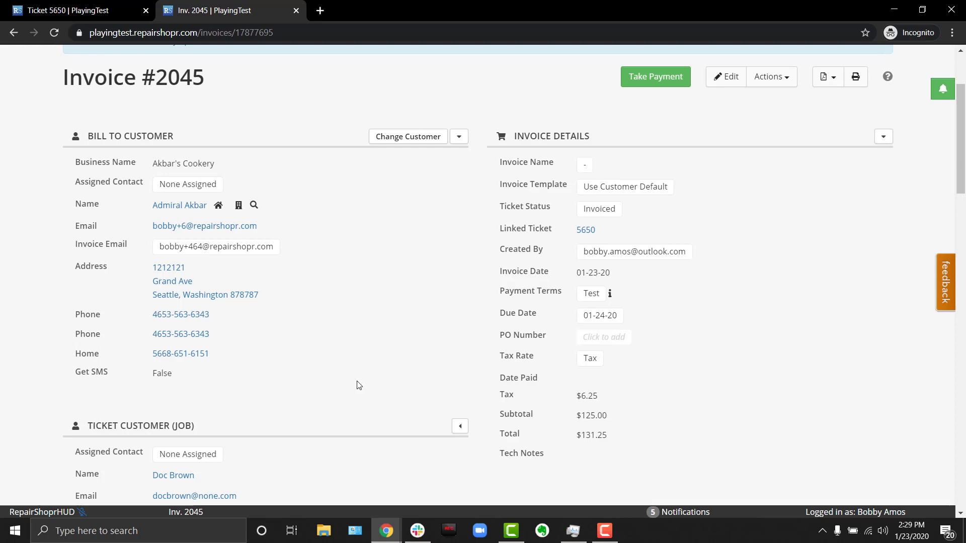
scroll(down, 3)
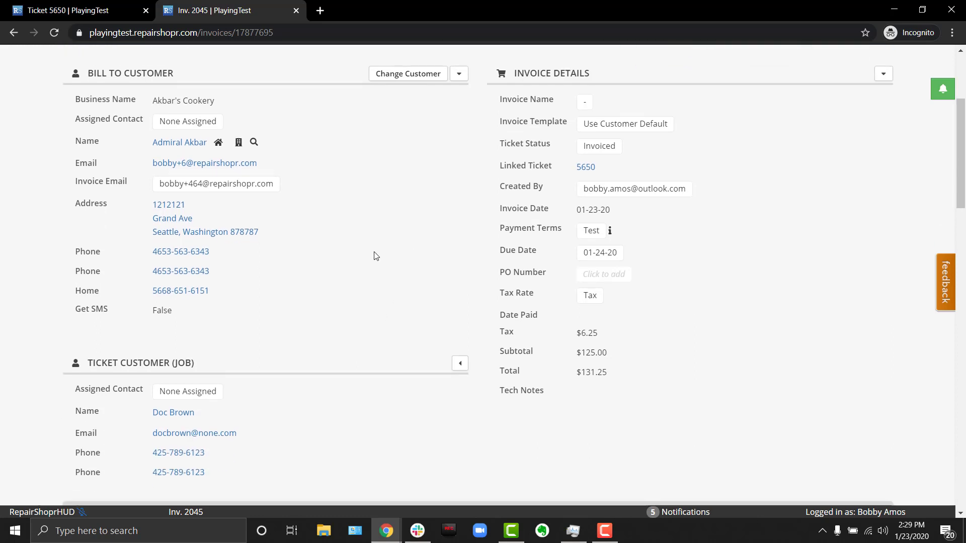
scroll(up, 3)
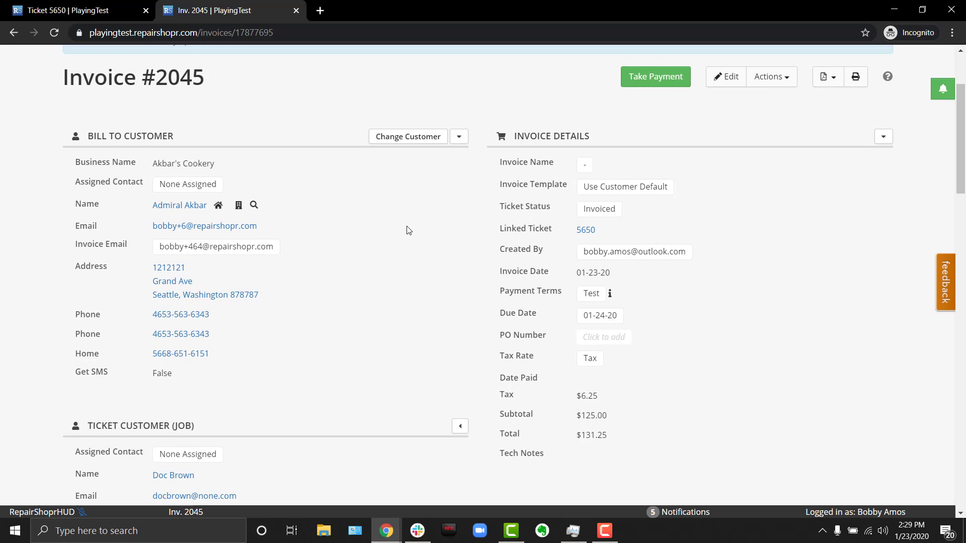
click(408, 135)
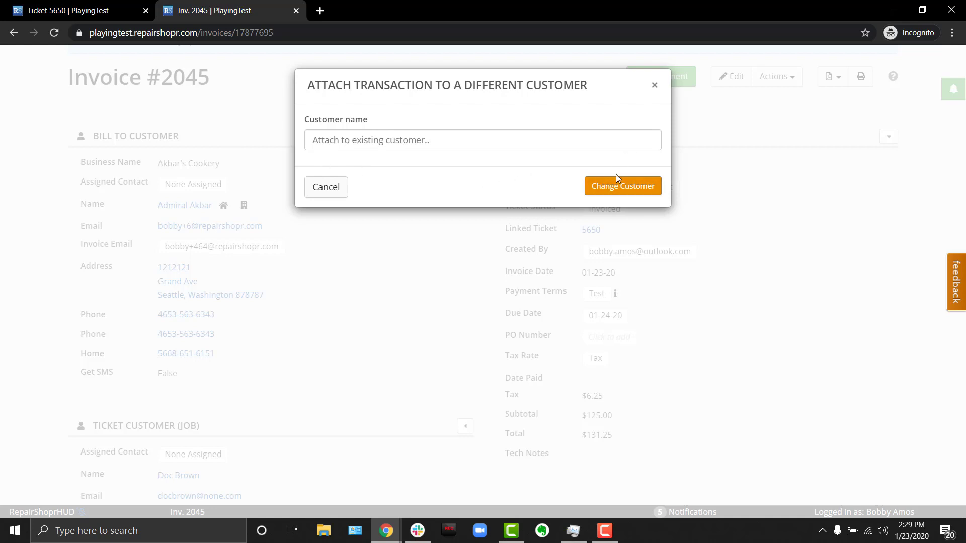
mouse_move(652, 90)
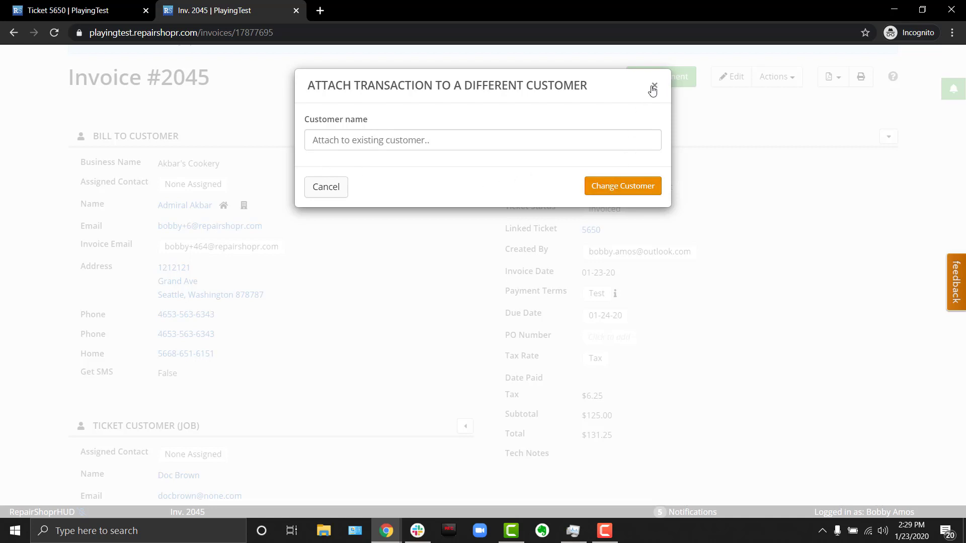
click(652, 87)
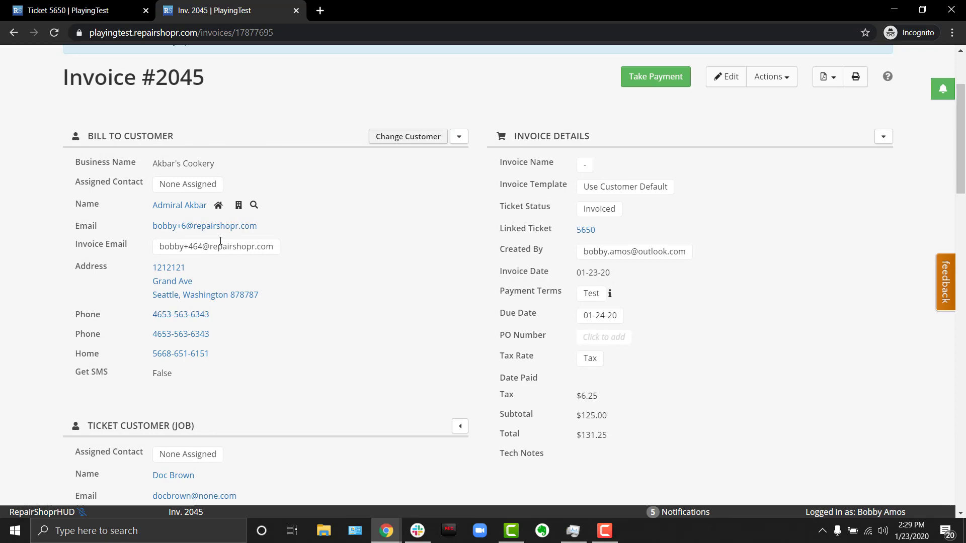
scroll(down, 3)
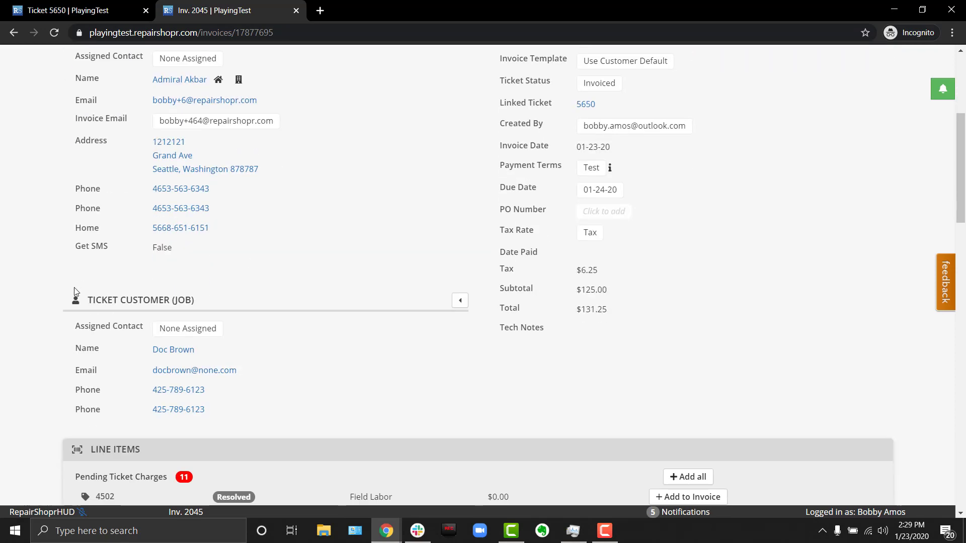
scroll(up, 3)
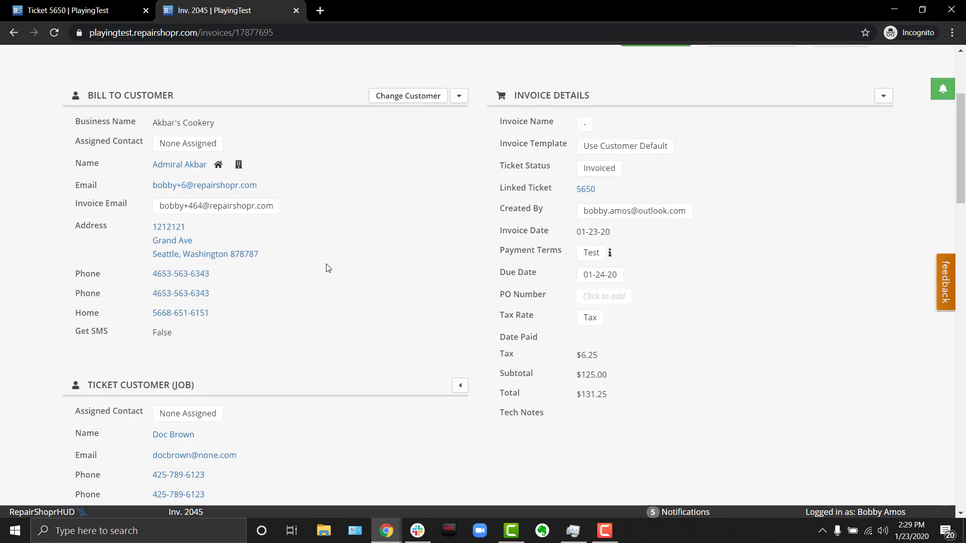
scroll(up, 3)
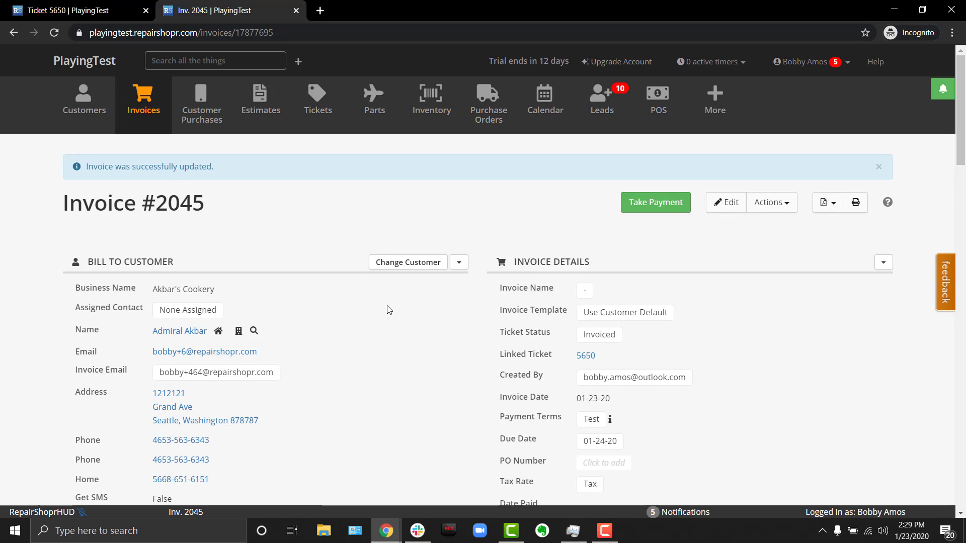
mouse_move(592, 298)
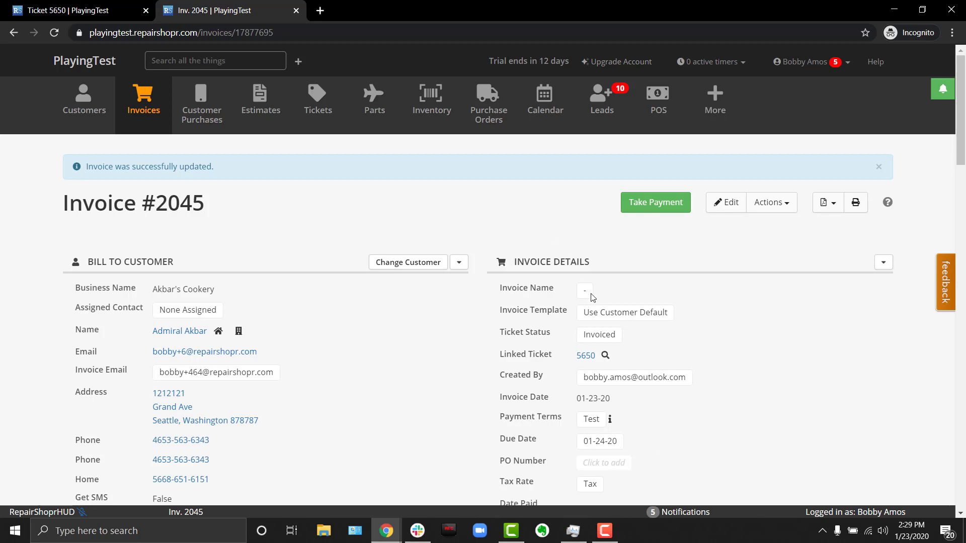
mouse_move(606, 313)
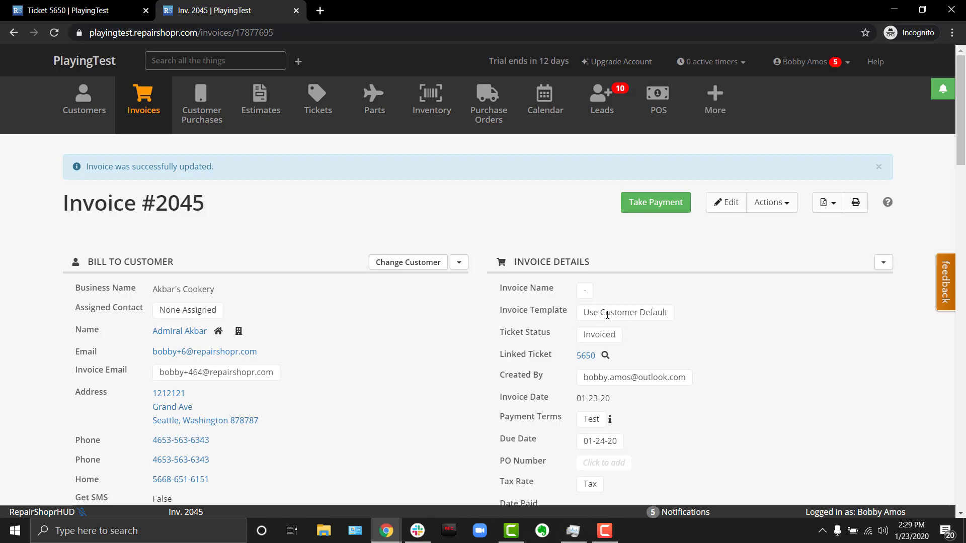